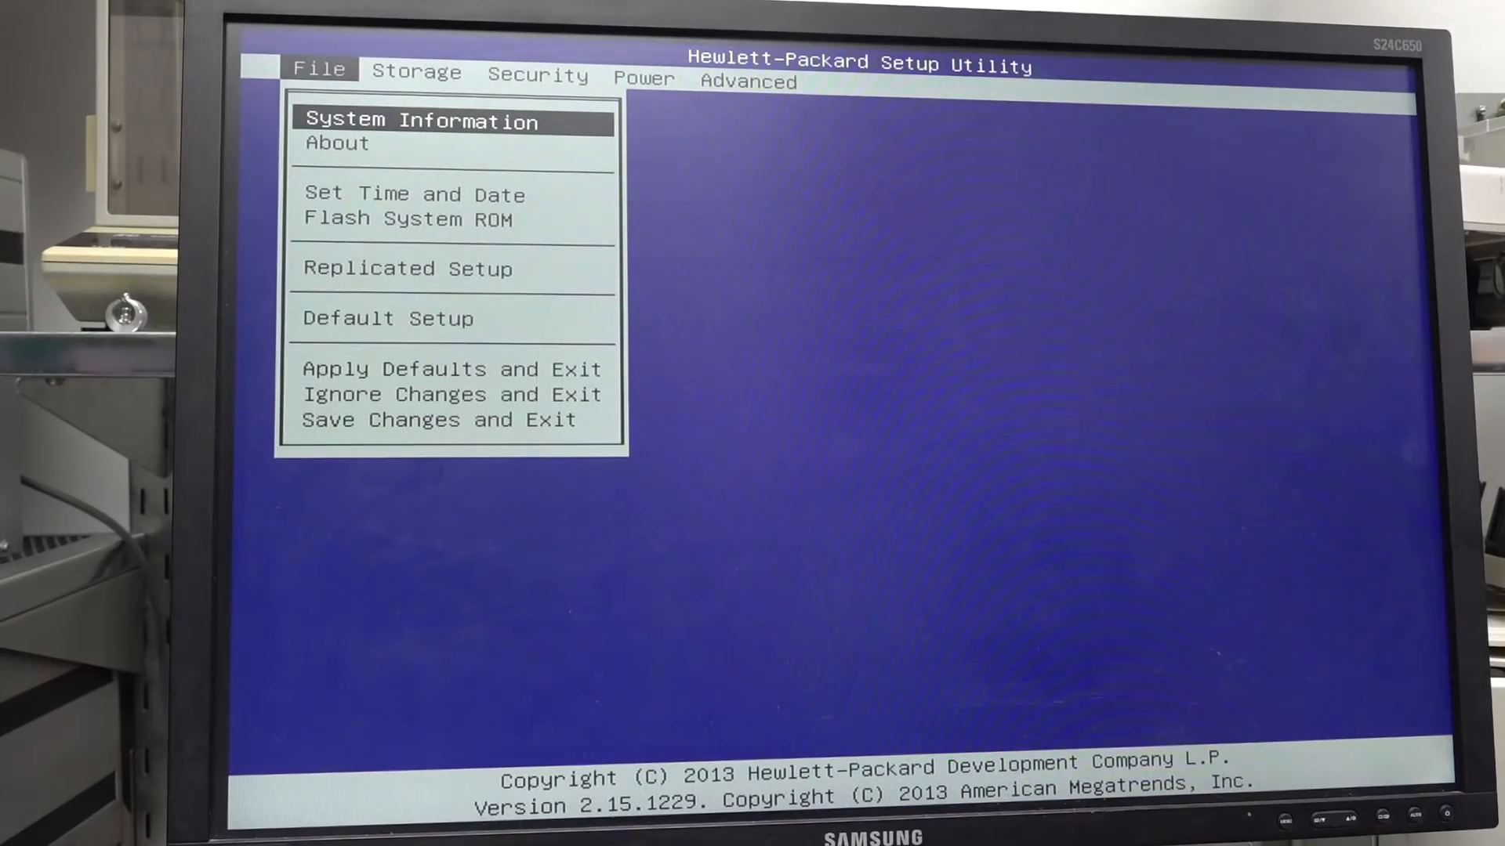
# - Show the System Information summary with model, processor, memory and BIOS details
pyautogui.click(420, 121)
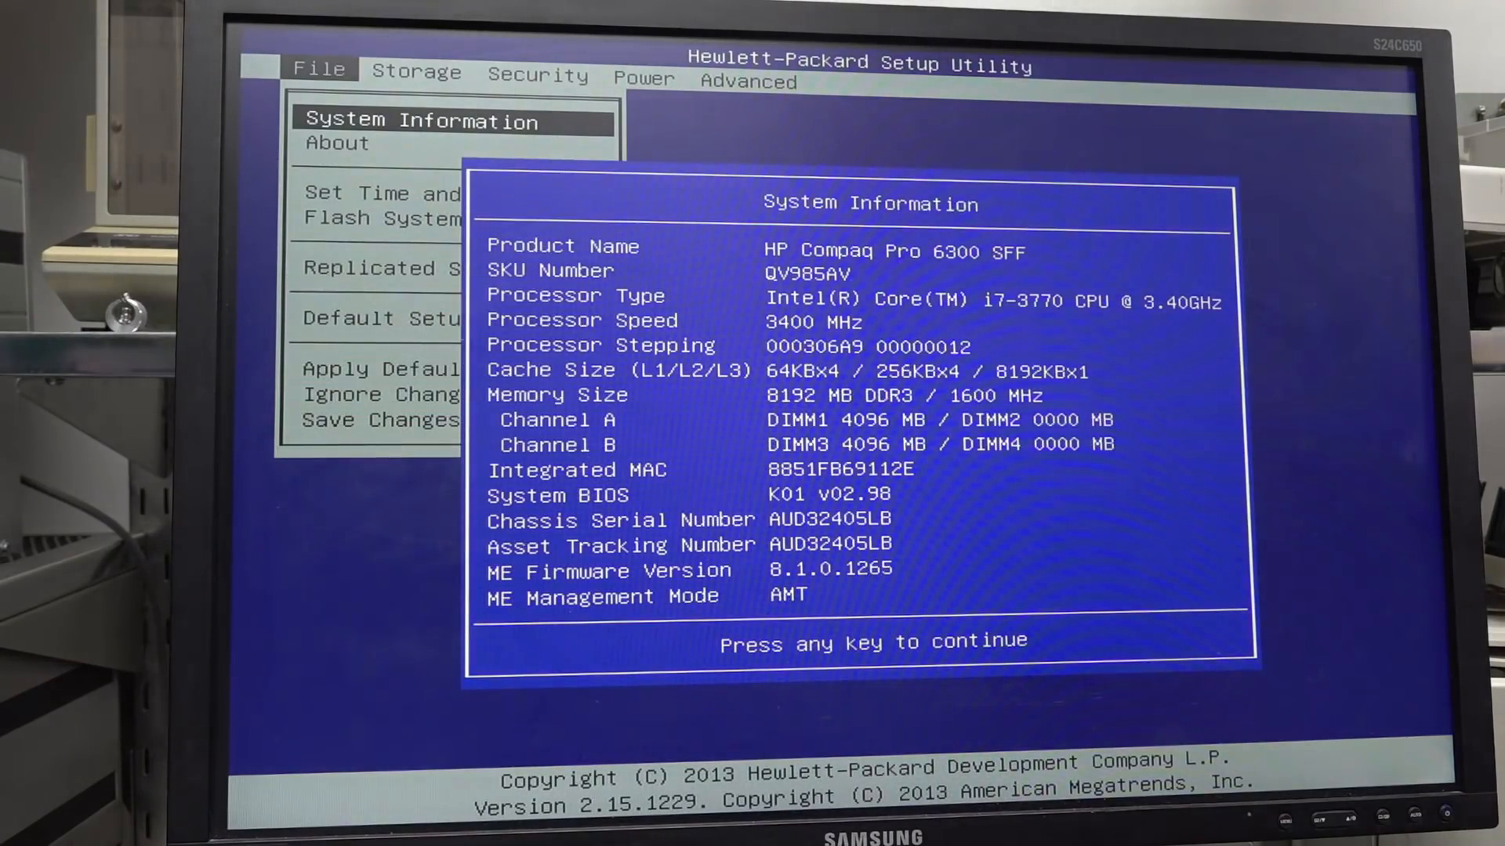